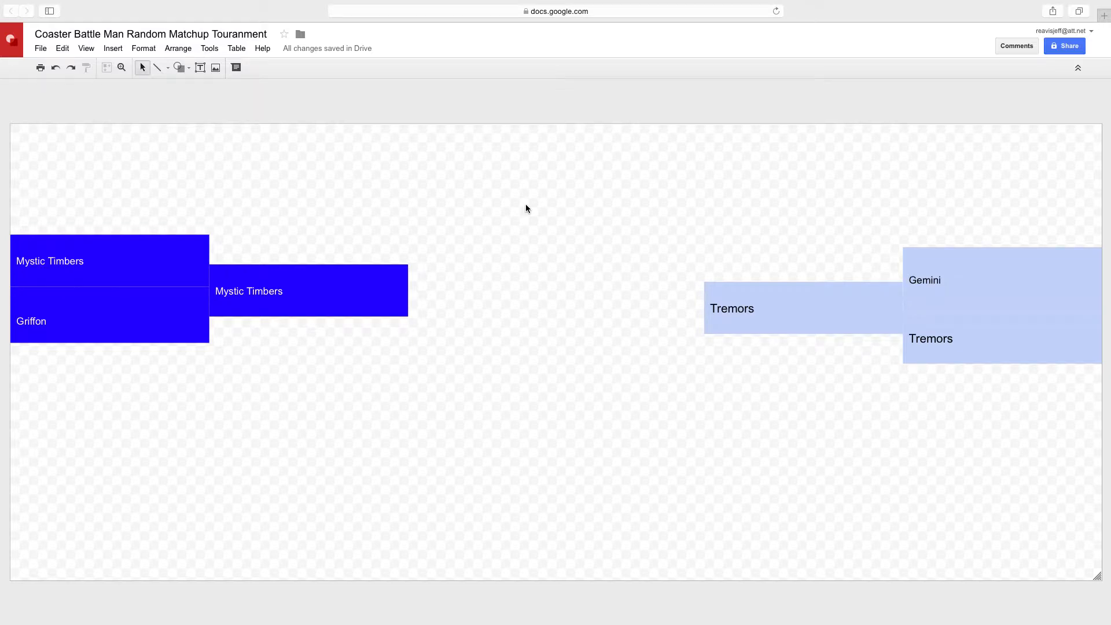
{"action": "mouse_move", "coordinate": [436, 173]}
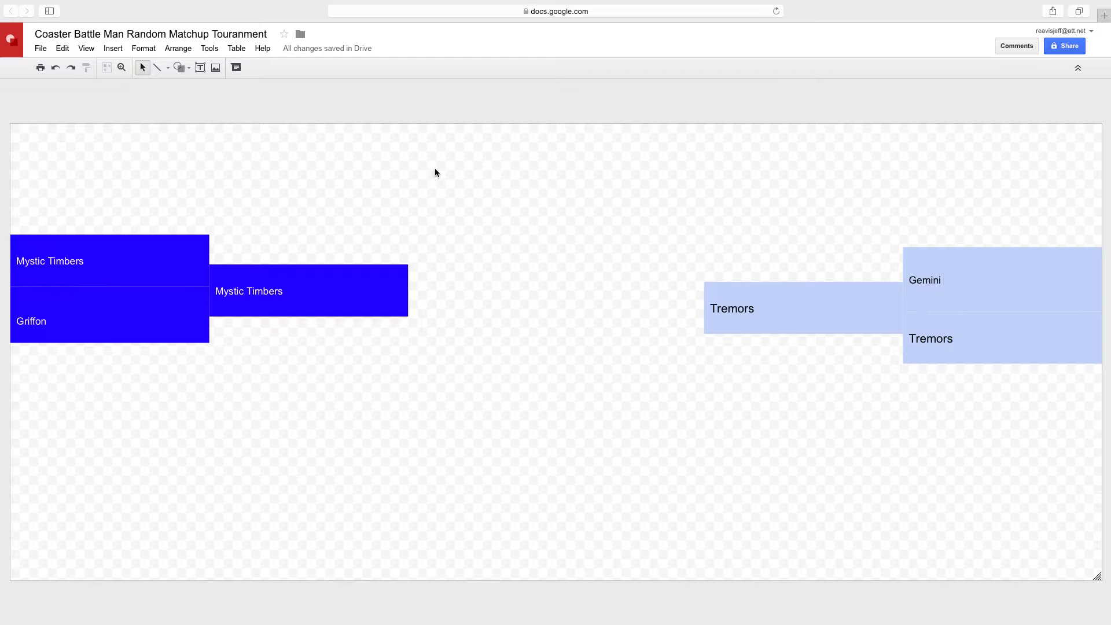